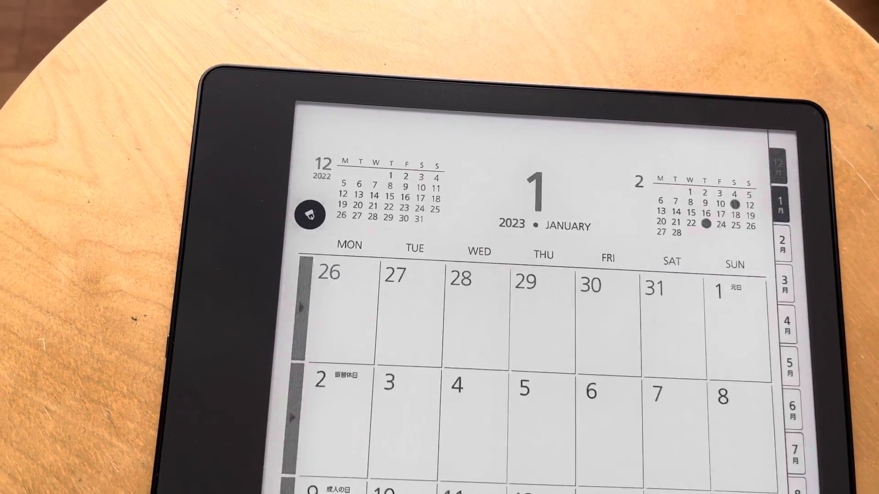
scroll("down", 3)
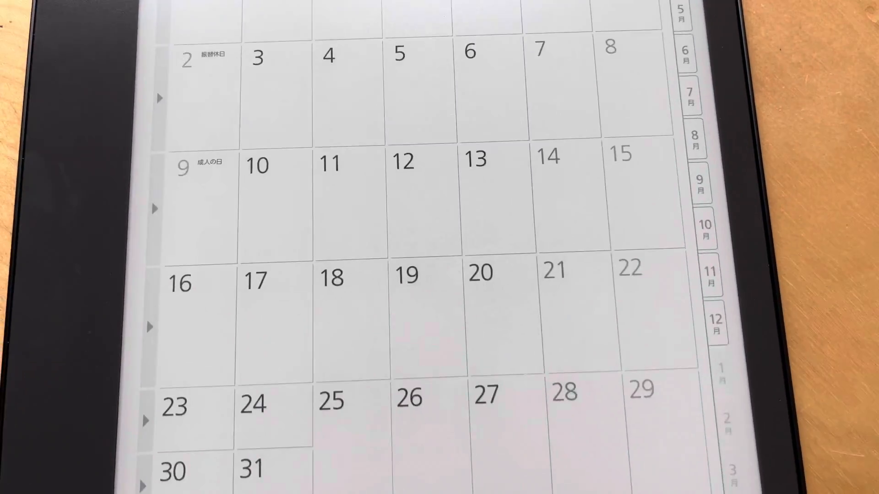